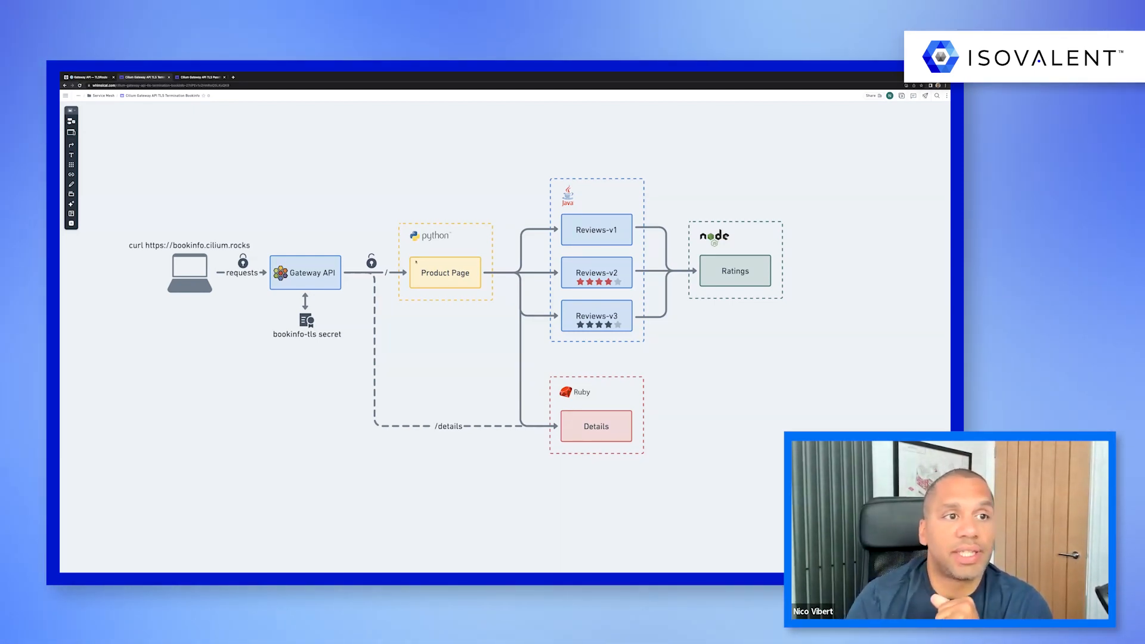
- Leave the Excalidraw Bookinfo diagram for the Instruqt lab terminal on the TLS certificate task
{"action": "left_click", "coordinate": [199, 78]}
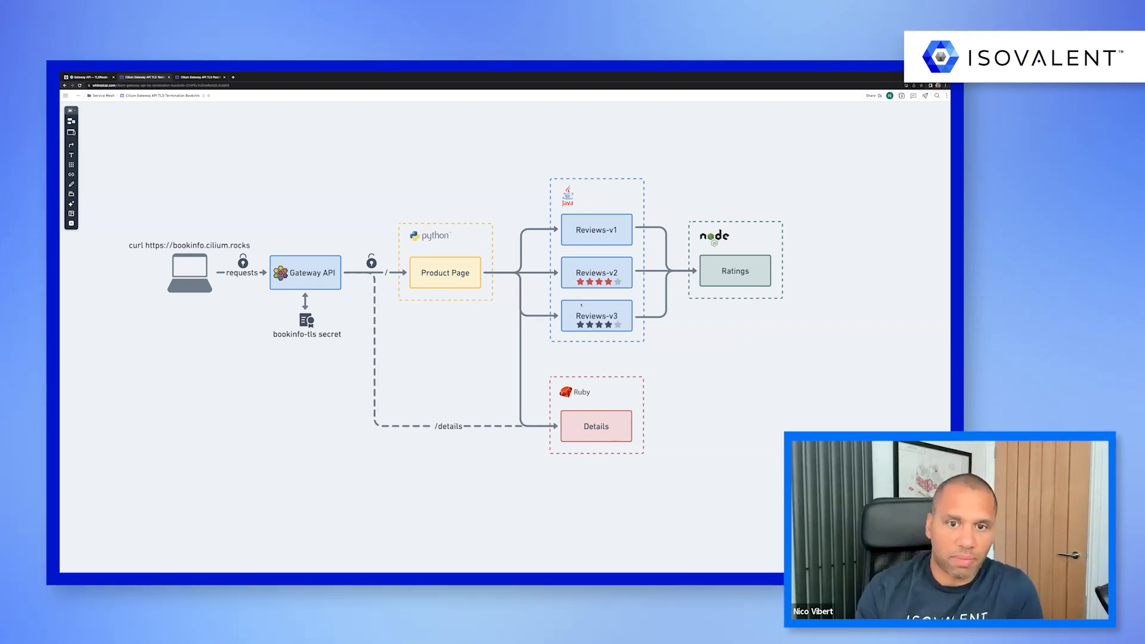
{"action": "left_click", "coordinate": [201, 77]}
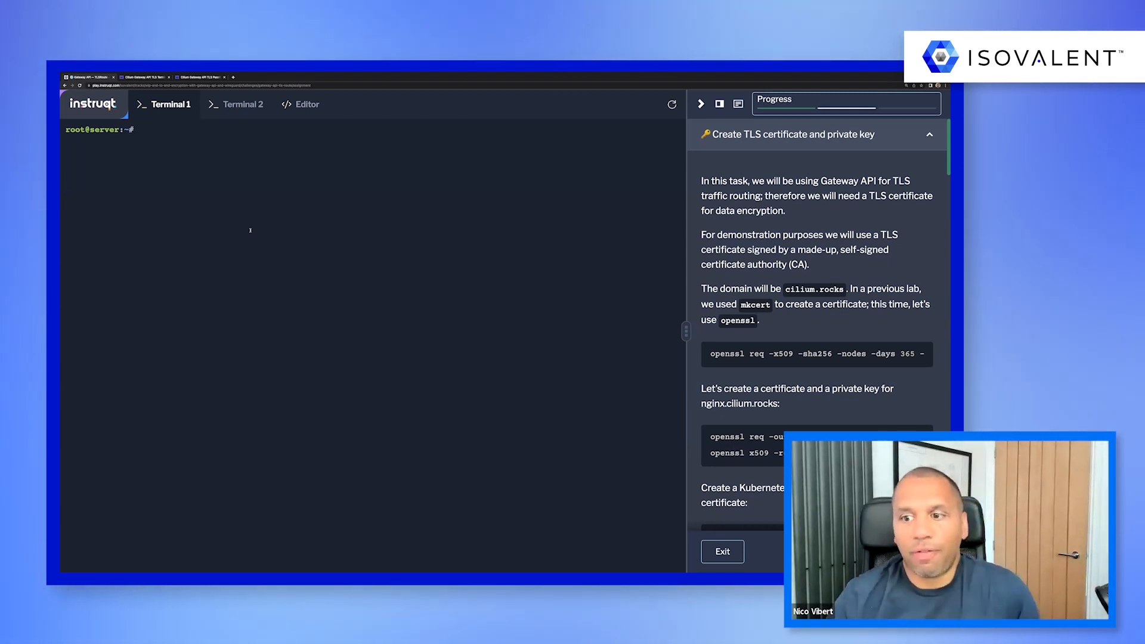
- Generate the cilium.rocks CA and nginx.cilium.rocks certificate, then create the nginx-server-certs TLS secret
{"action": "scroll", "scroll_direction": "down", "scroll_amount": 3}
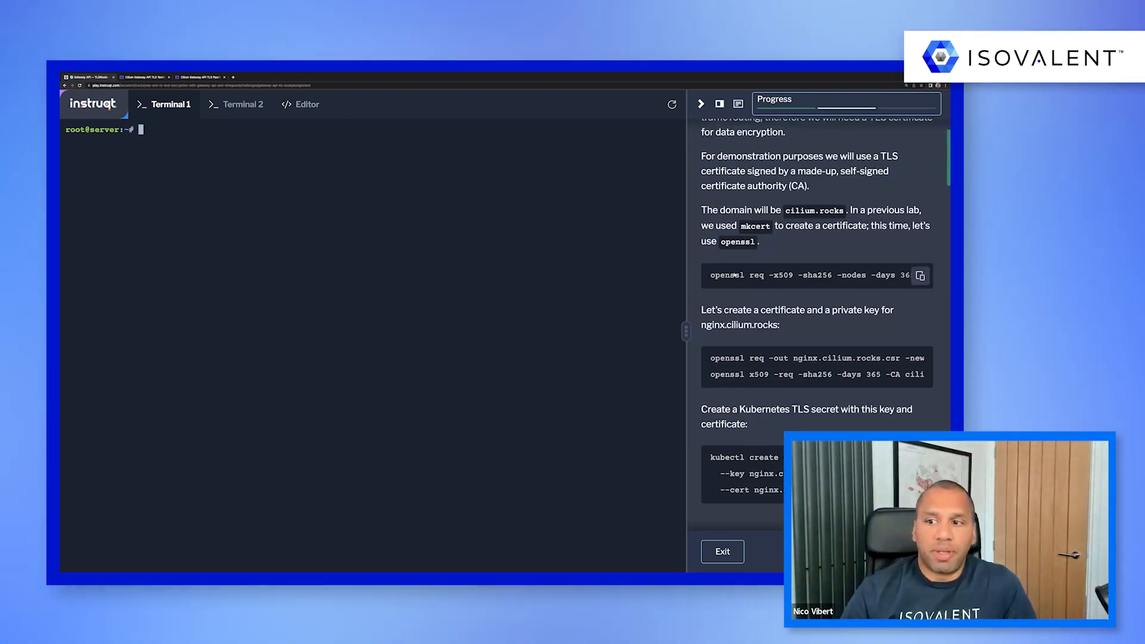
{"action": "left_click", "coordinate": [920, 276]}
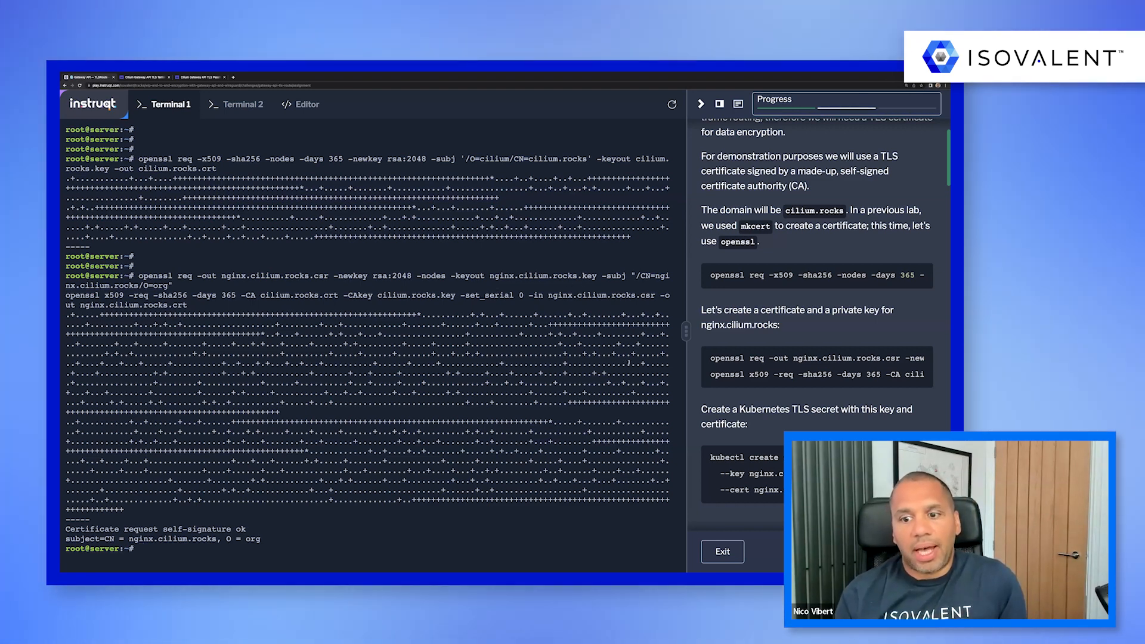
{"action": "scroll", "scroll_direction": "down", "scroll_amount": 3}
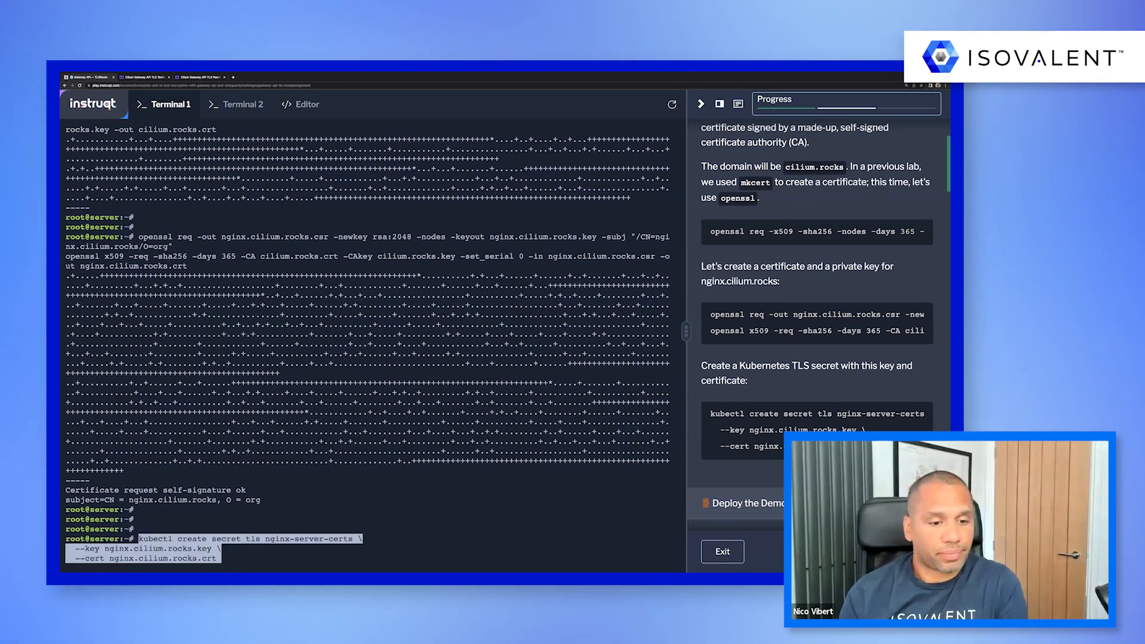
{"action": "key", "text": "Return"}
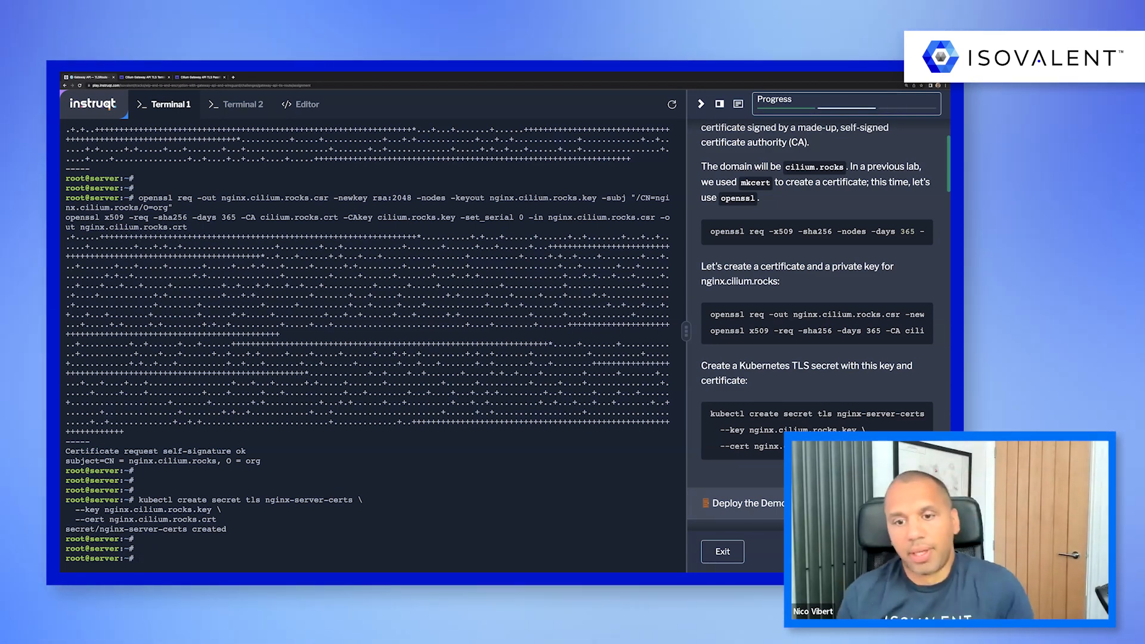
{"action": "scroll", "scroll_direction": "down", "scroll_amount": 3}
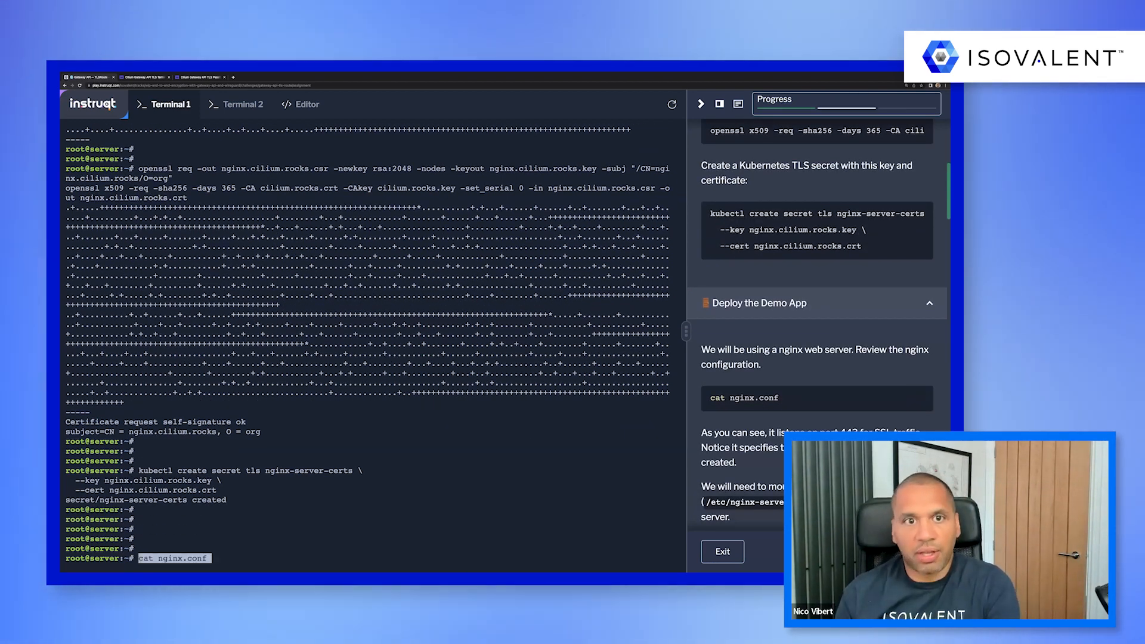
- Display nginx.conf, which listens on 443 with SSL, and create the nginx-configmap ConfigMap from it
{"action": "key", "text": "Return"}
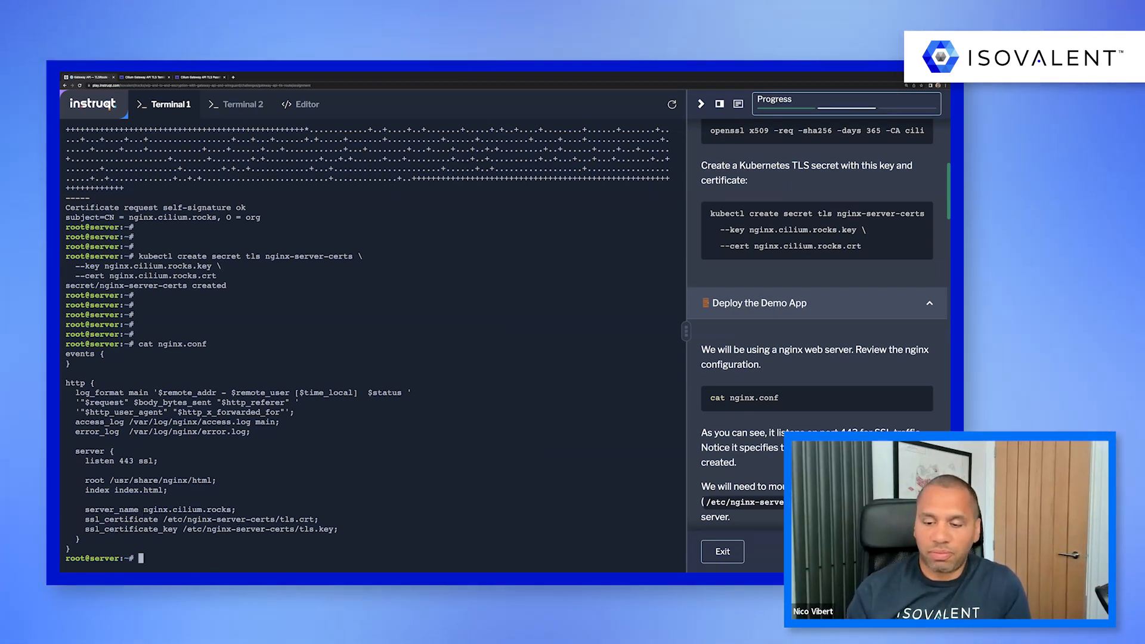
{"action": "scroll", "scroll_direction": "down", "scroll_amount": 3}
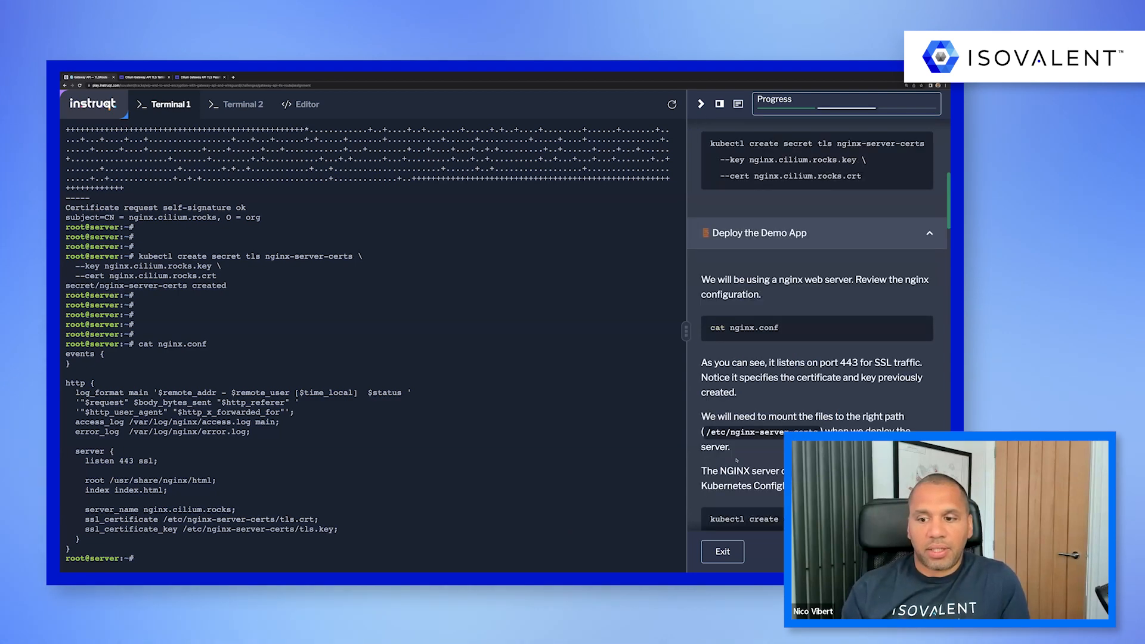
{"action": "scroll", "scroll_direction": "down", "scroll_amount": 3}
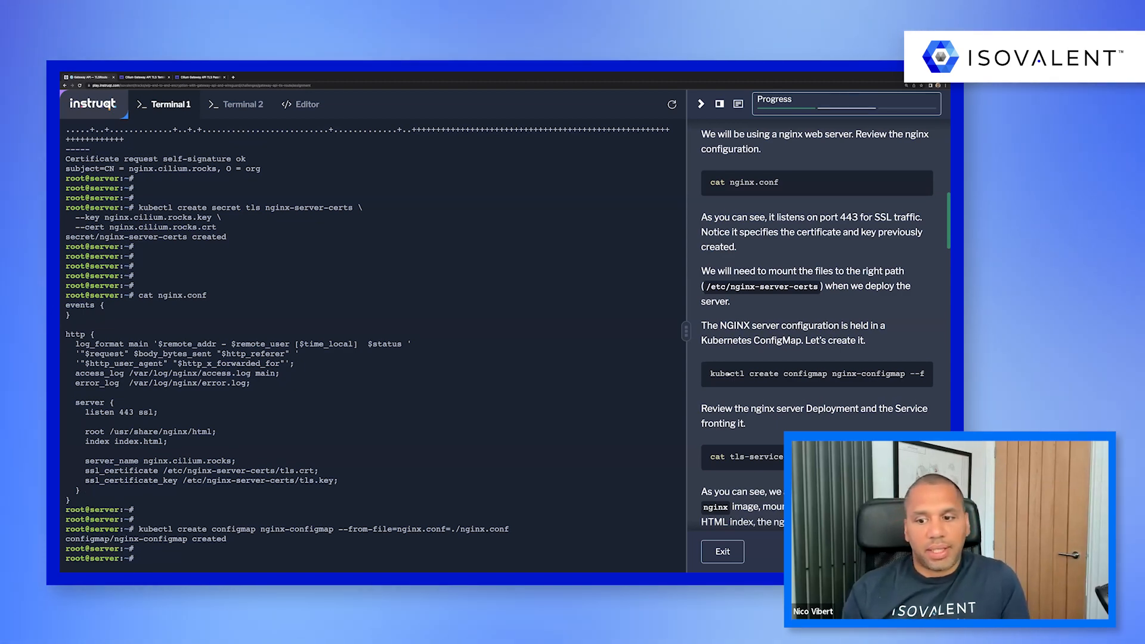
{"action": "scroll", "scroll_direction": "down", "scroll_amount": 3}
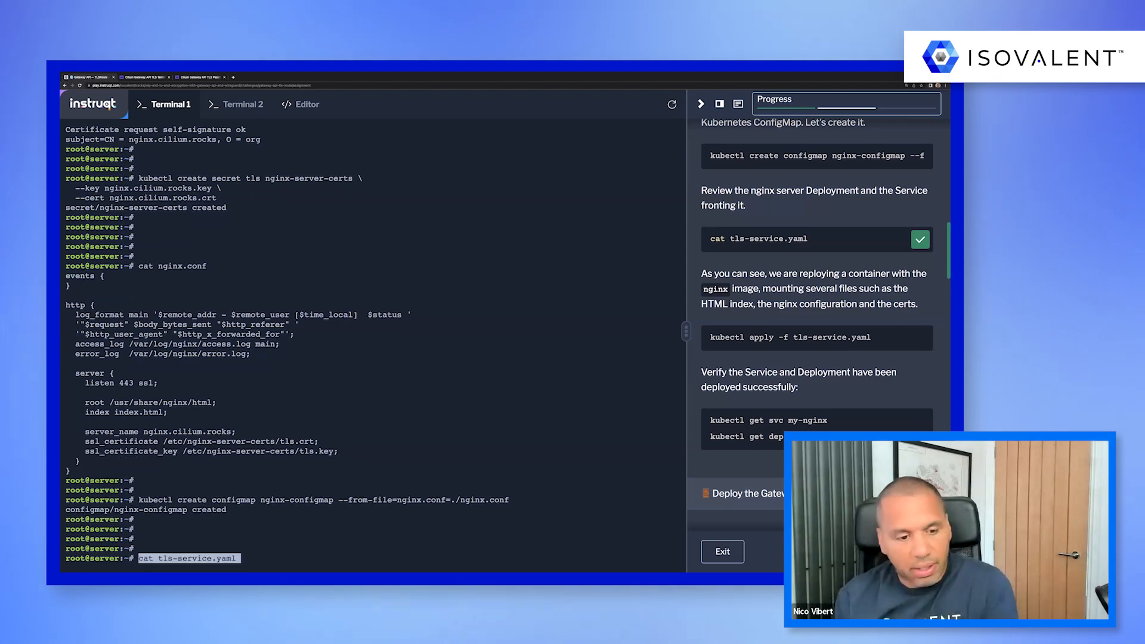
- Display tls-service.yaml, with the my-nginx Service on port 443 and its Deployment
{"action": "key", "text": "Return"}
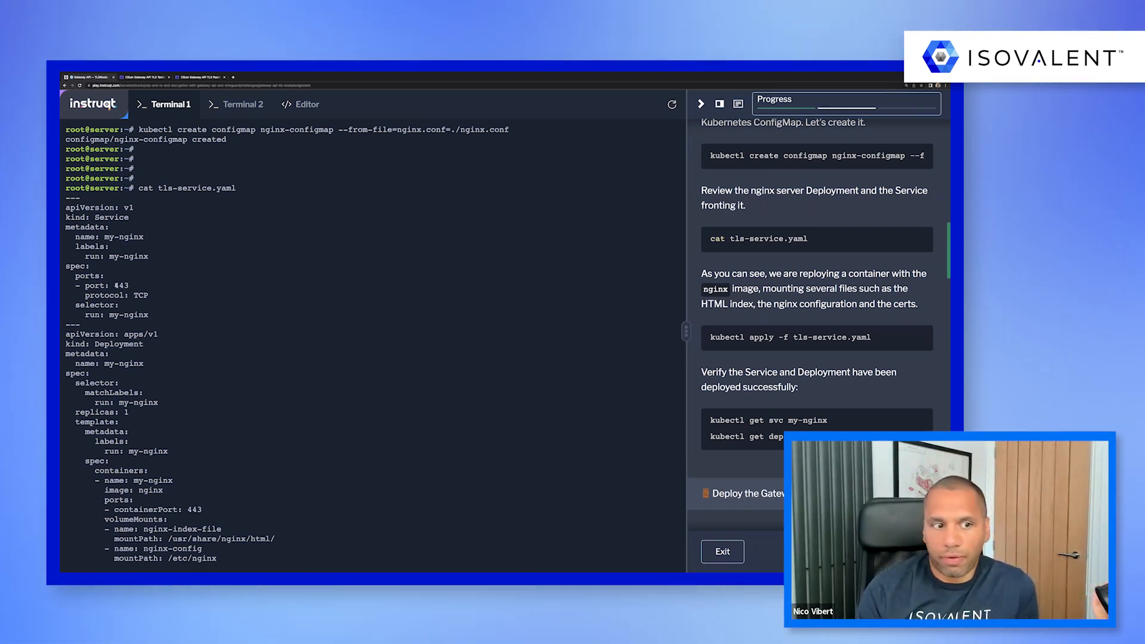
{"action": "scroll", "scroll_direction": "down", "scroll_amount": 3}
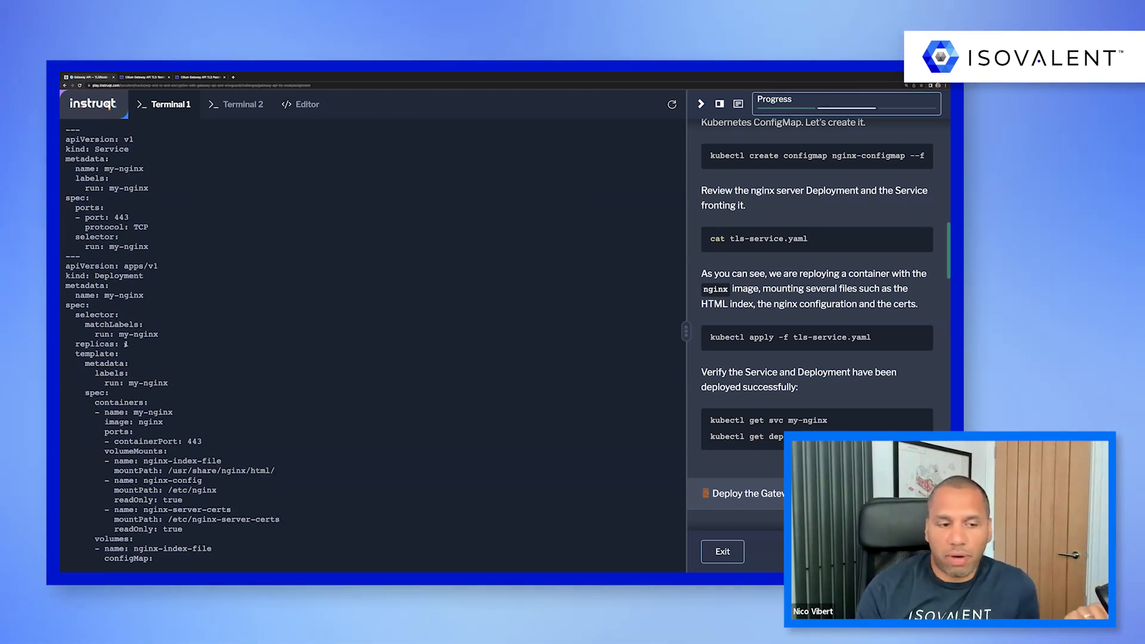
{"action": "scroll", "scroll_direction": "down", "scroll_amount": 3}
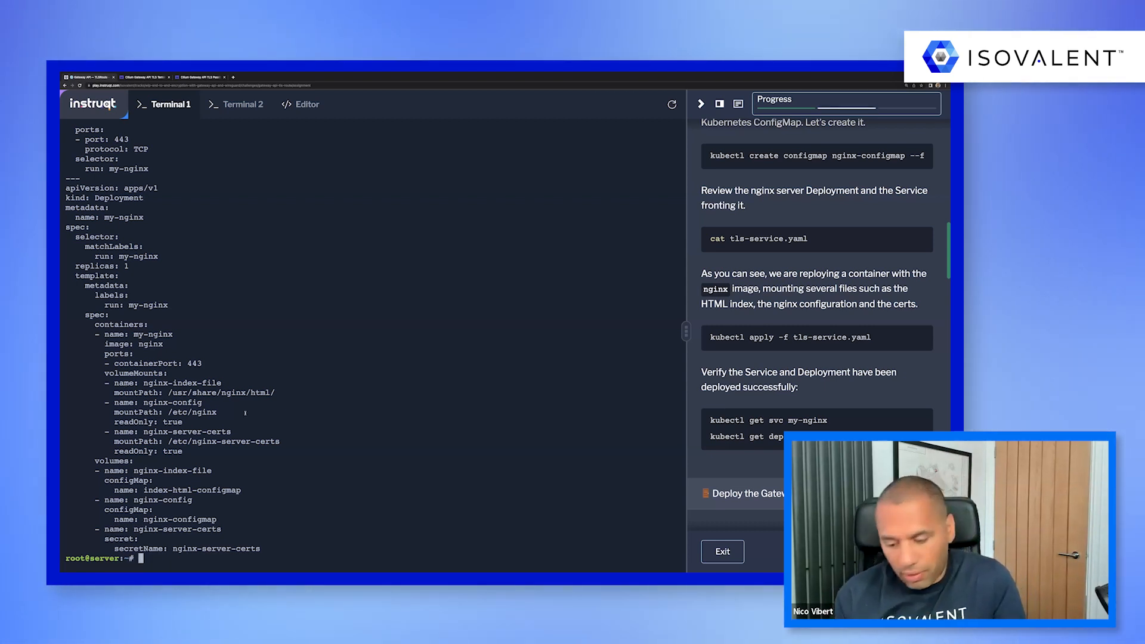
{"action": "type", "text": "kubectl apply -f tls-"}
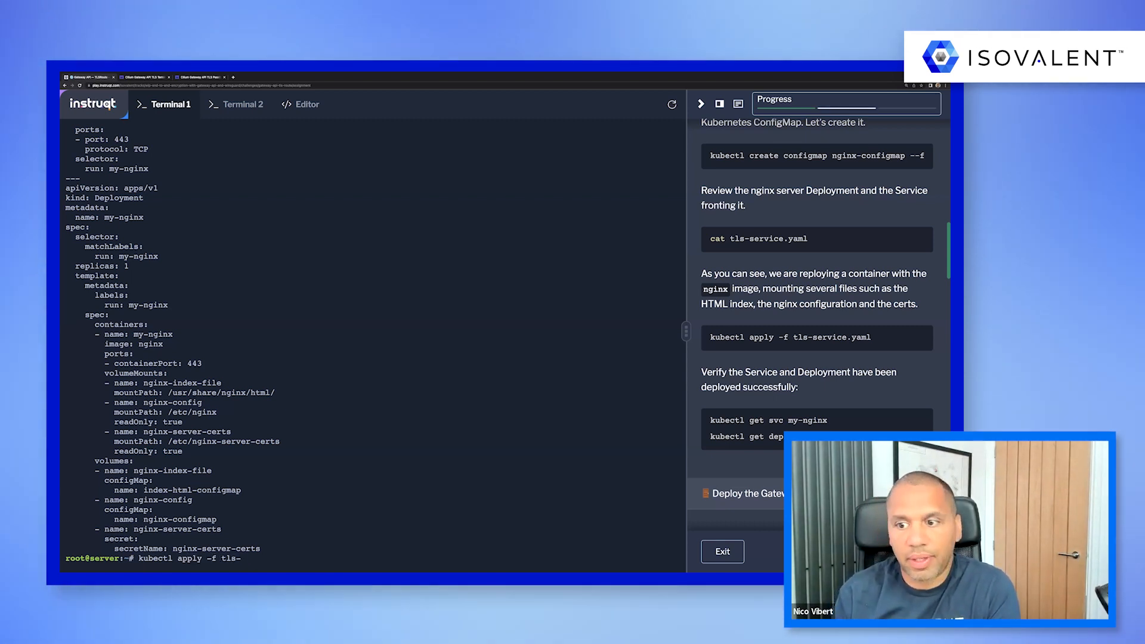
- Apply tls-service.yaml and verify the my-nginx Service (ClusterIP 10.96.89.130, 443/TCP) and Deployment
{"action": "key", "text": "Return"}
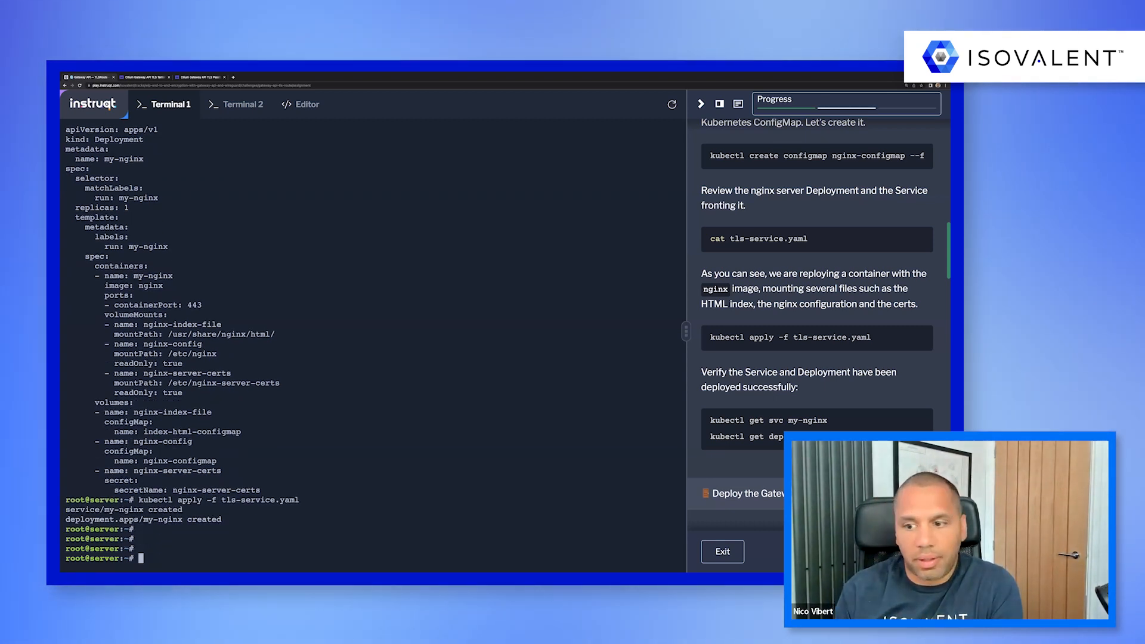
{"action": "type", "text": "kube"}
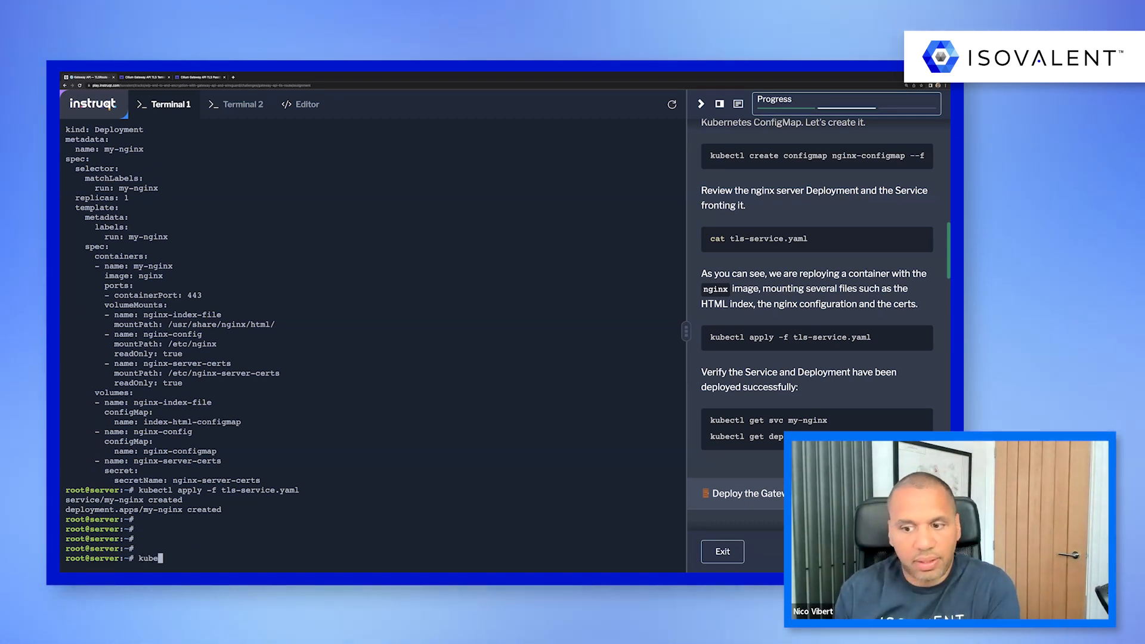
{"action": "type", "text": "ctl get svc m"}
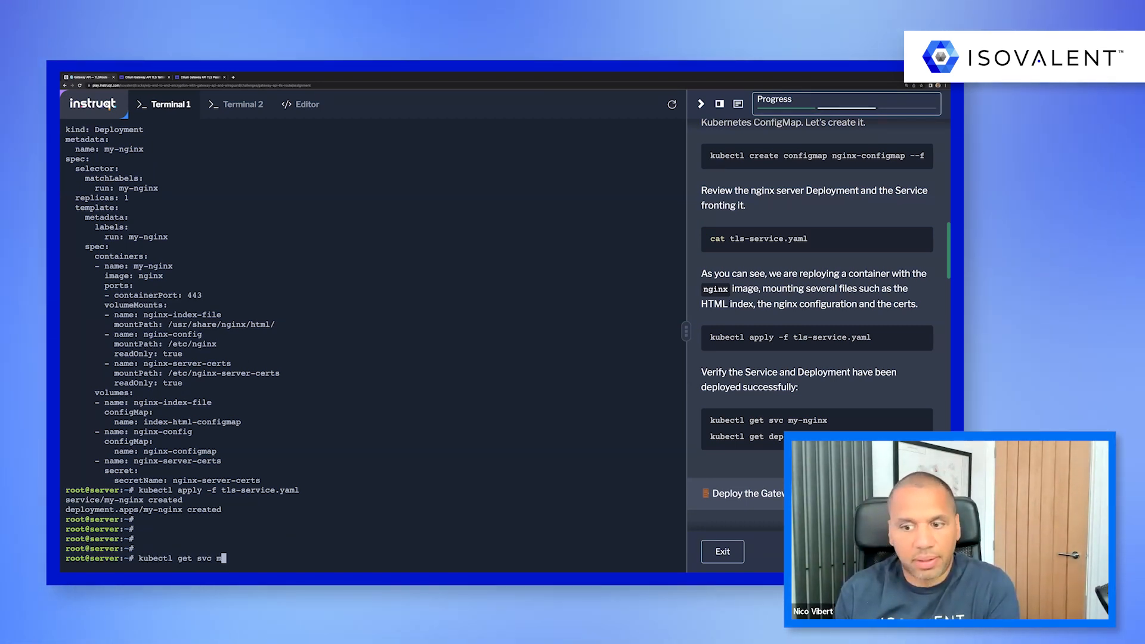
{"action": "type", "text": "gy"}
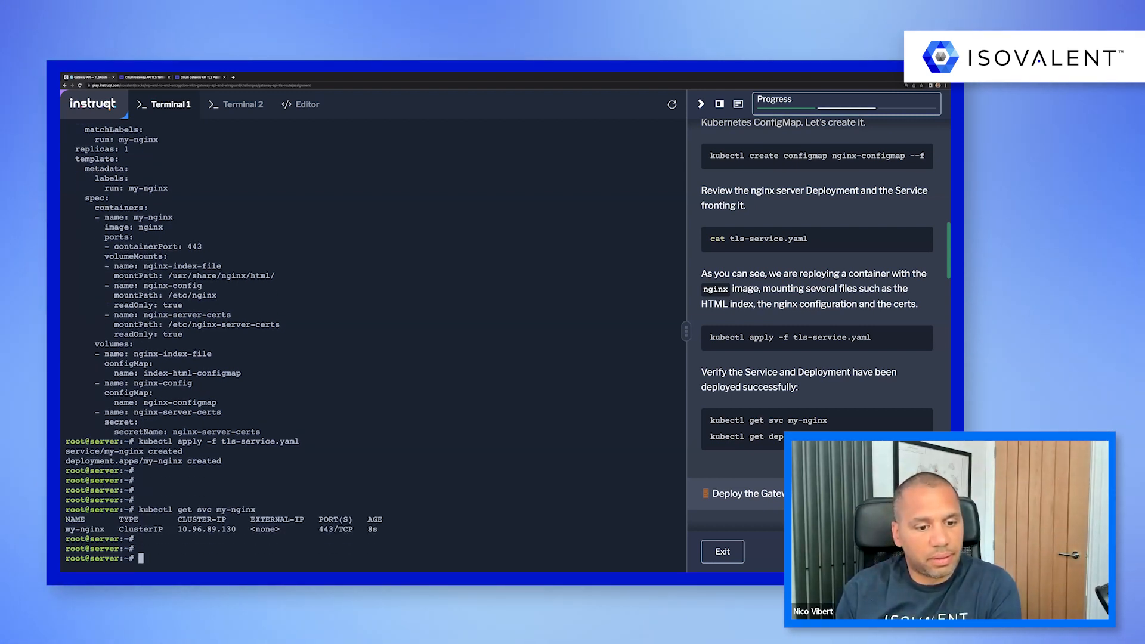
{"action": "type", "text": "kubectl get svc my-"}
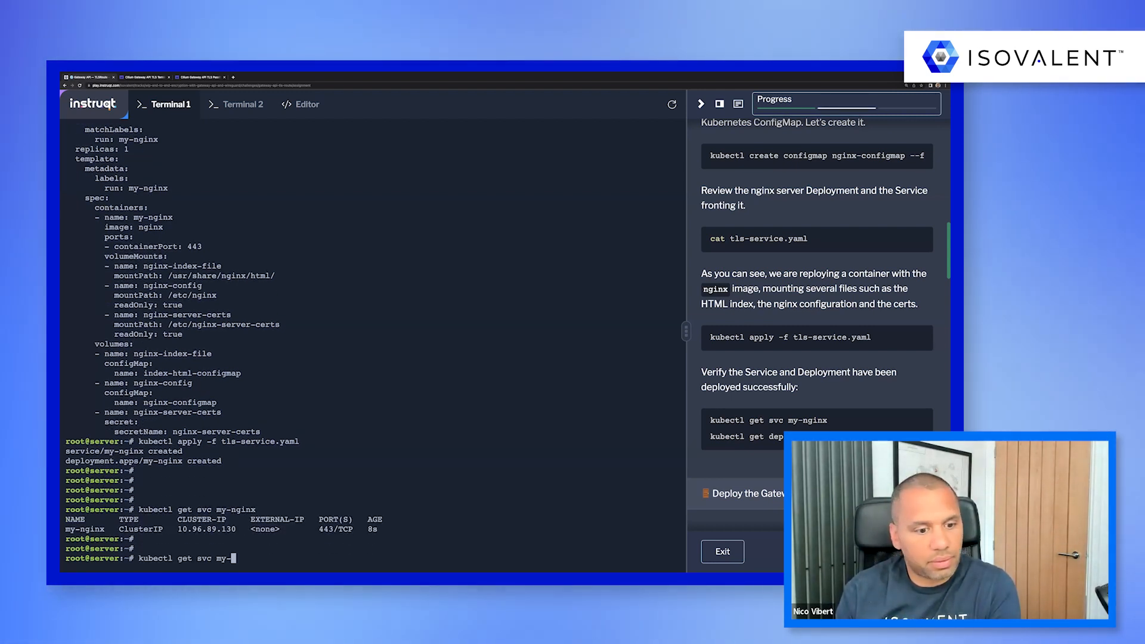
{"action": "type", "text": "deploy"}
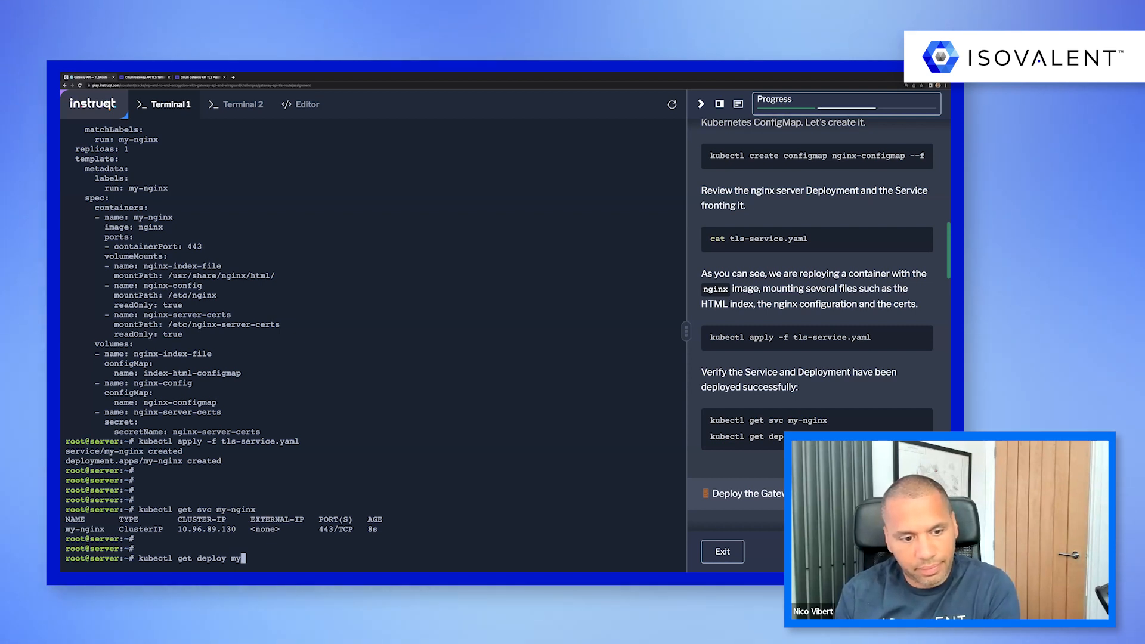
{"action": "key", "text": "Return"}
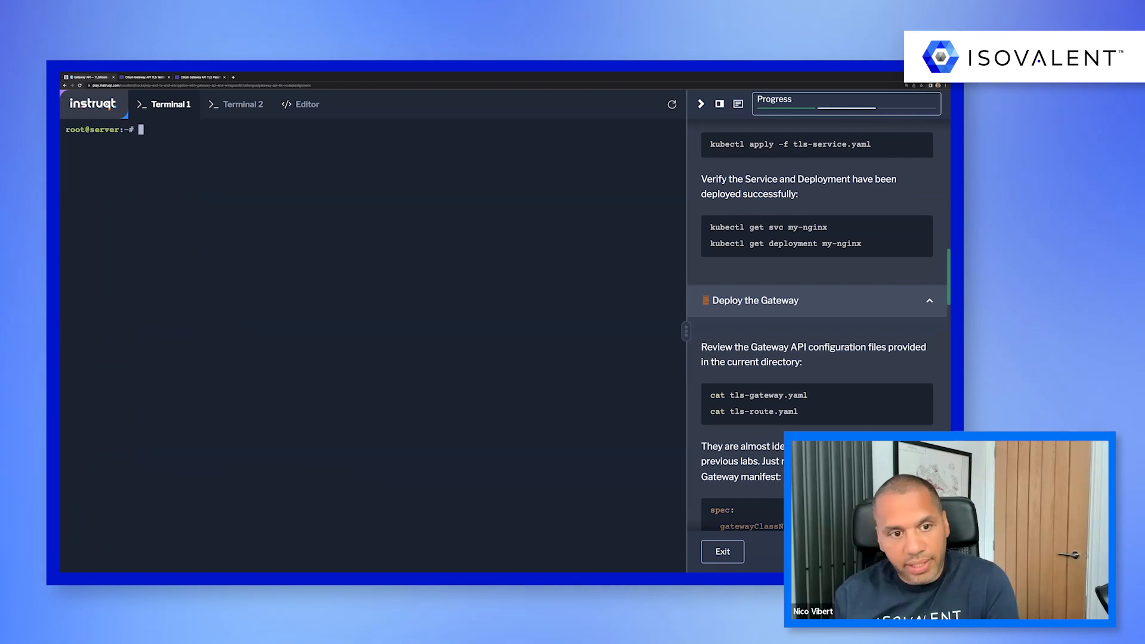
{"action": "key", "text": "Return"}
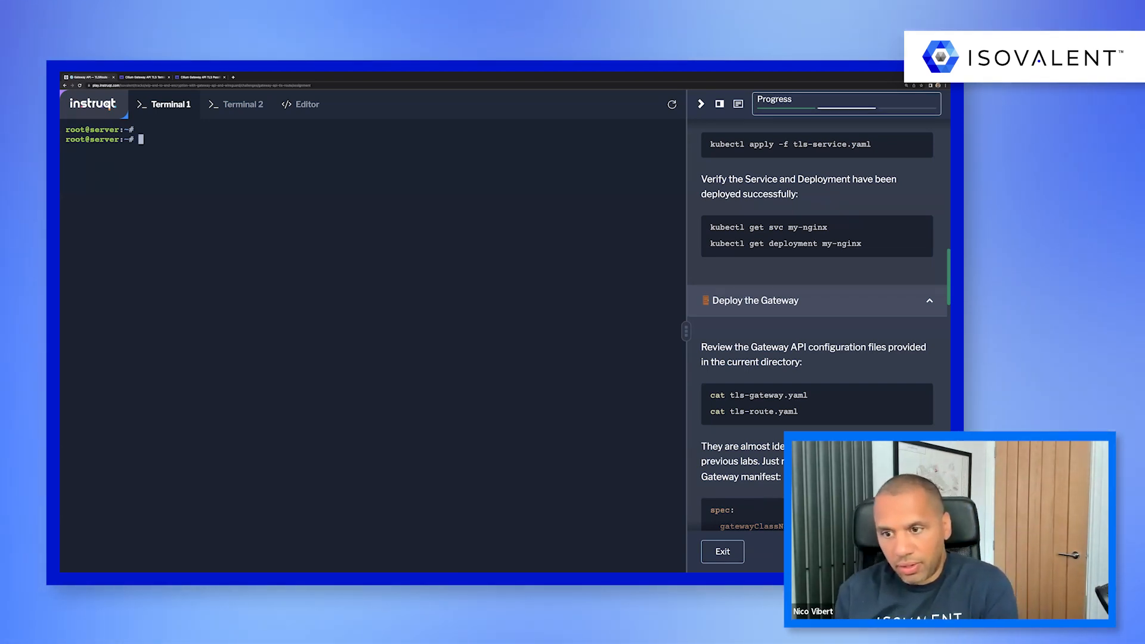
{"action": "type", "text": "cat tls-g"}
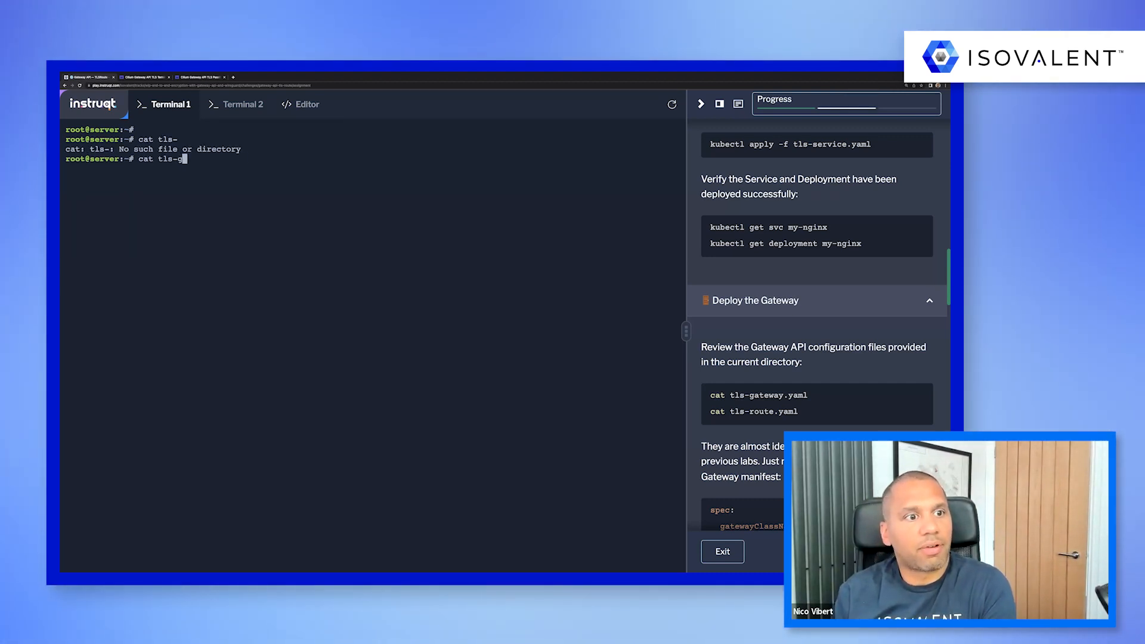
{"action": "key", "text": "Return"}
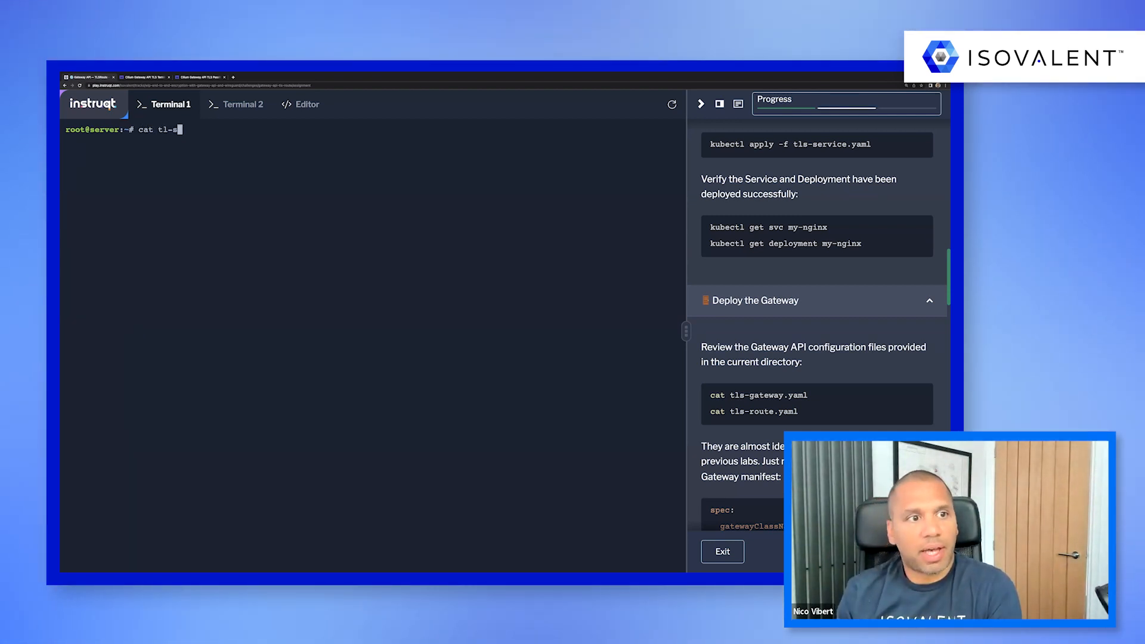
- Show the tls-route.yaml TLSRoute routing nginx.cilium.rocks via cilium-tls-gateway to my-nginx:443
{"action": "key", "text": "Return"}
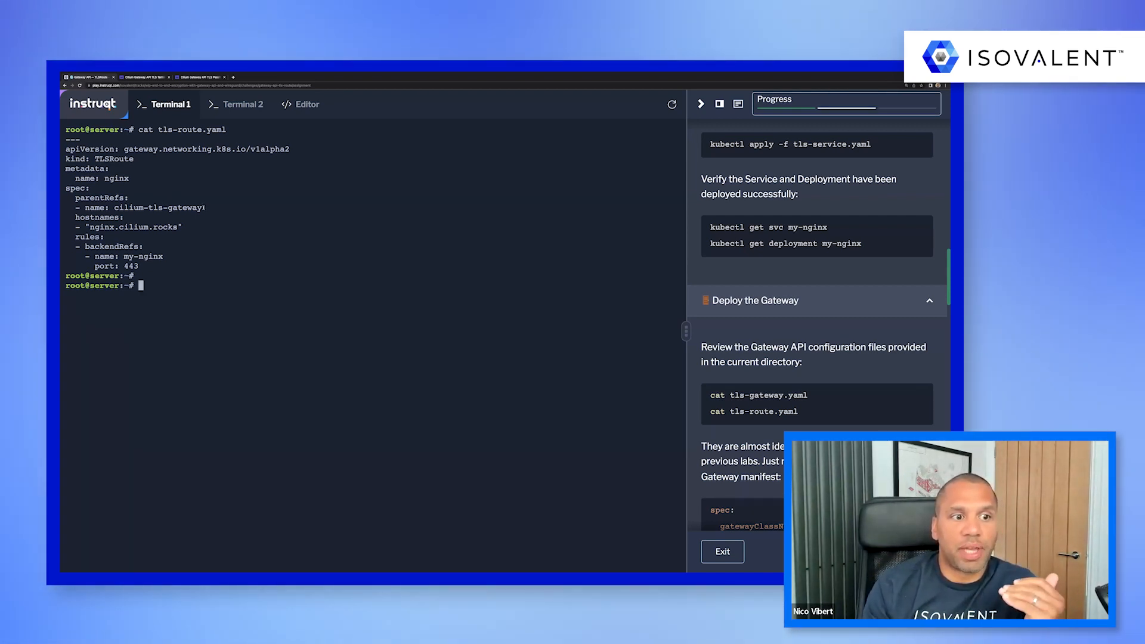
{"action": "double_click", "coordinate": [158, 207]}
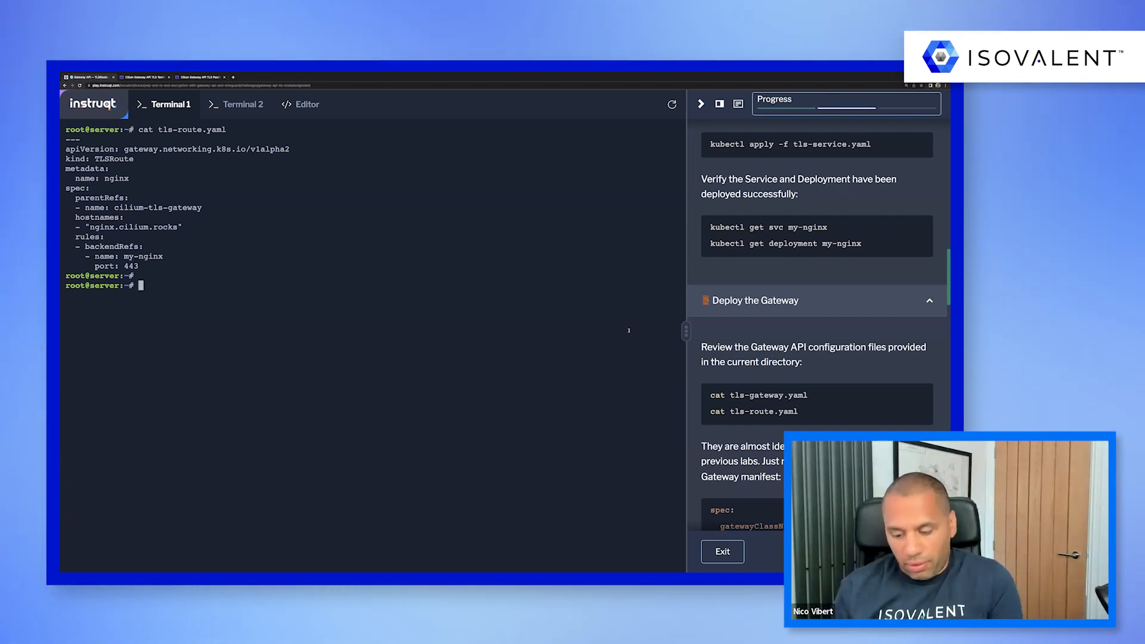
- Apply tls-route.yaml and tls-gateway.yaml to create the nginx TLSRoute and cilium-tls-gateway Gateway
{"action": "type", "text": "kubectl app"}
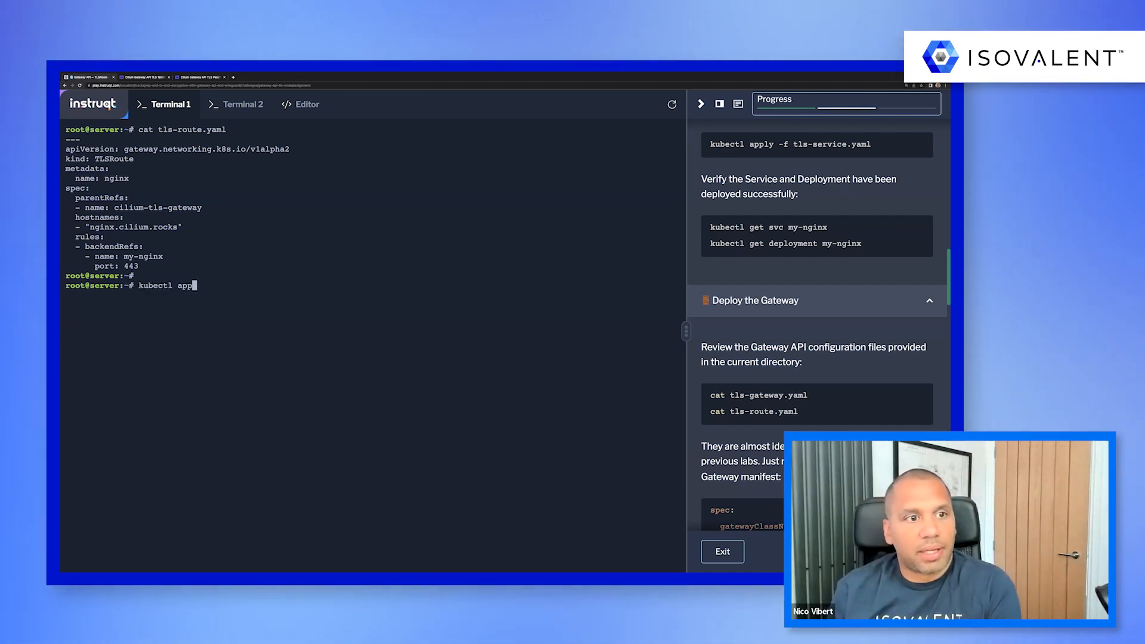
{"action": "type", "text": "ly -f tls-"}
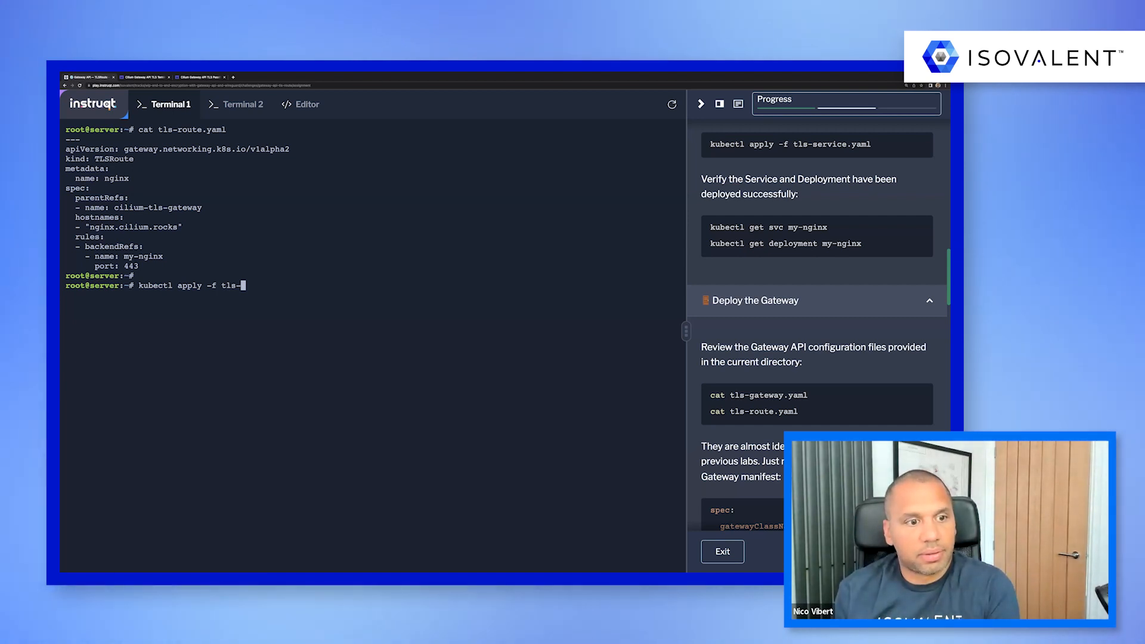
{"action": "key", "text": "Return"}
{"action": "type", "text": "kubectl apply -f tls-gateway.yaml"}
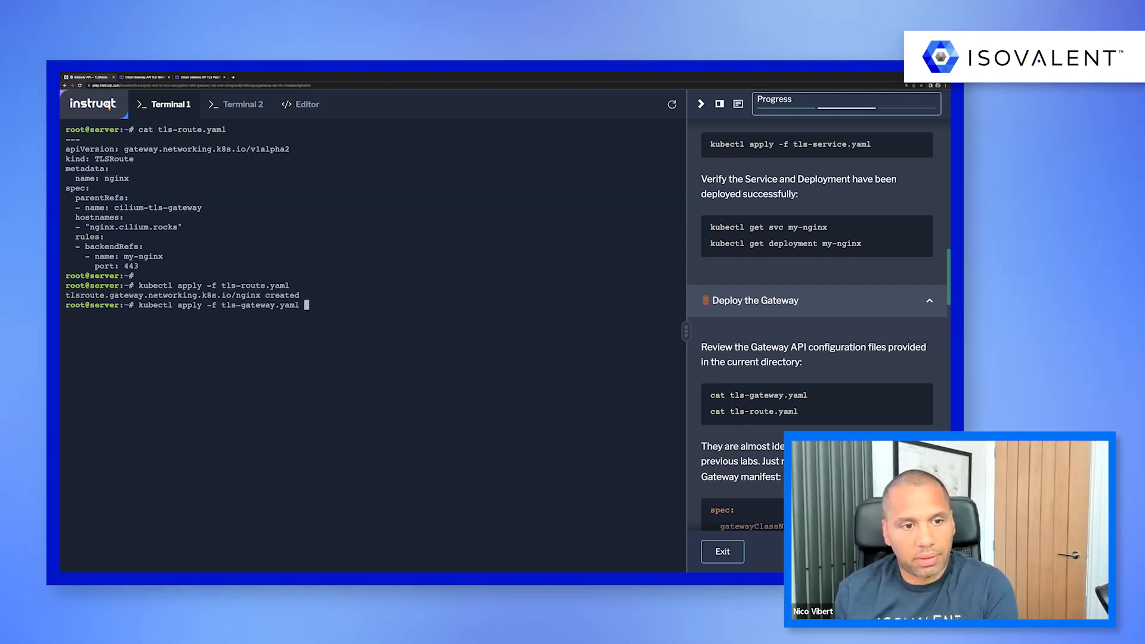
{"action": "key", "text": "Return"}
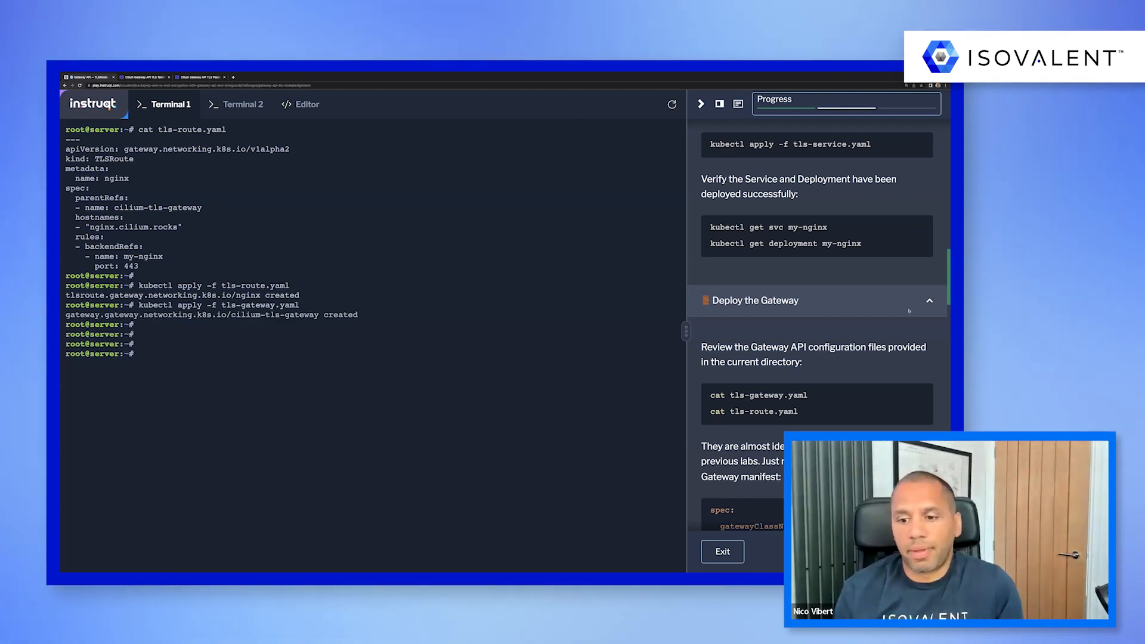
{"action": "scroll", "scroll_direction": "down", "scroll_amount": 3}
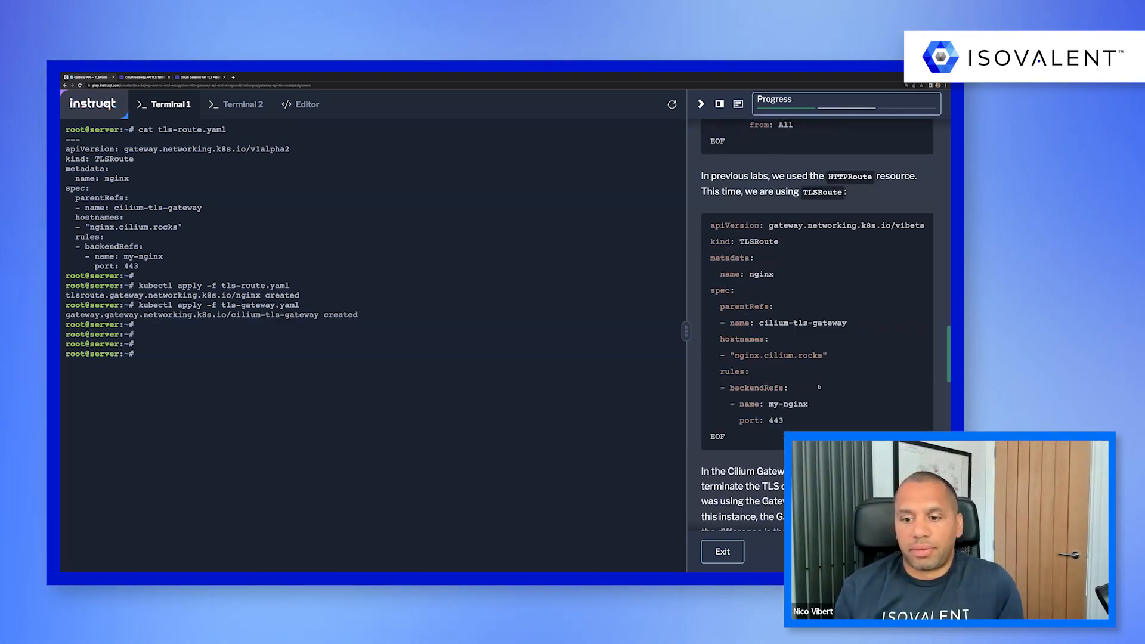
{"action": "scroll", "scroll_direction": "down", "scroll_amount": 3}
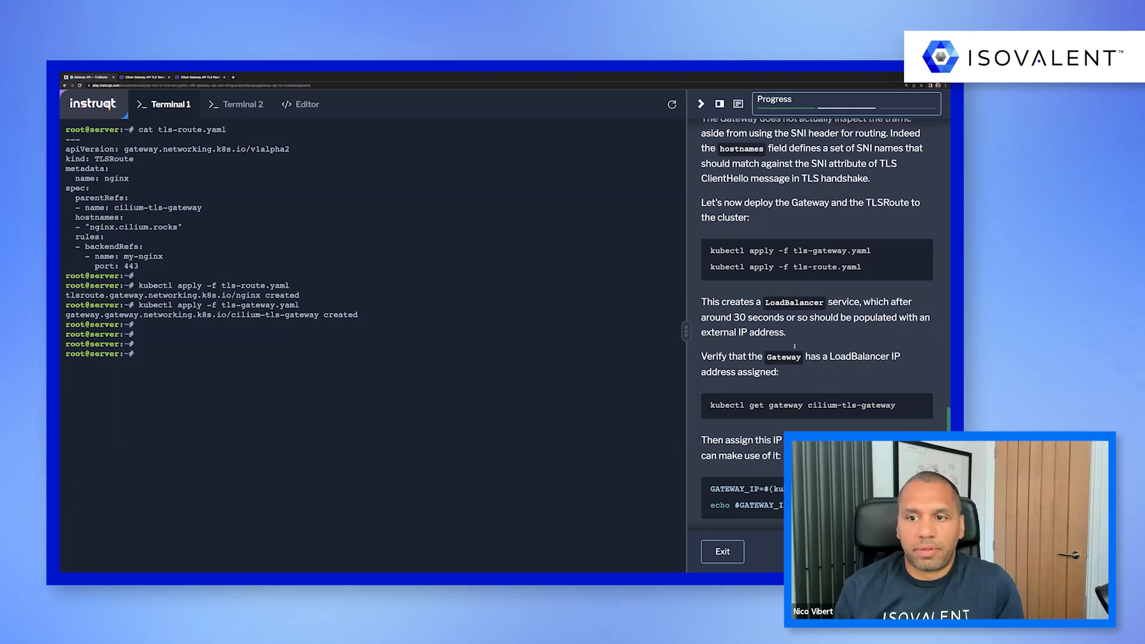
{"action": "scroll", "scroll_direction": "up", "scroll_amount": 3}
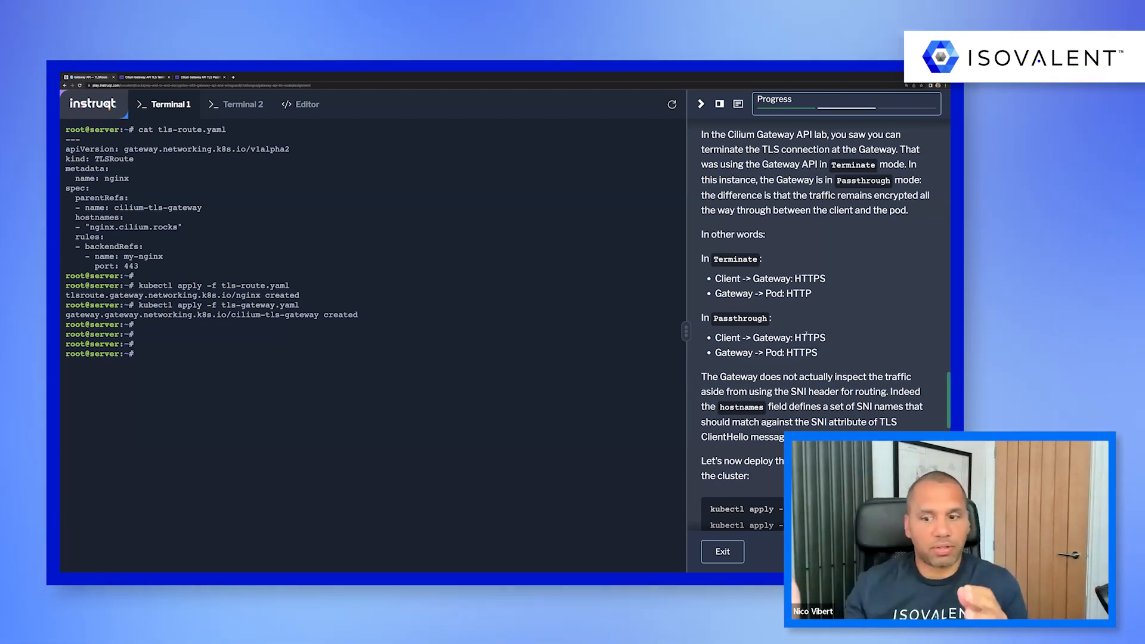
{"action": "scroll", "scroll_direction": "down", "scroll_amount": 3}
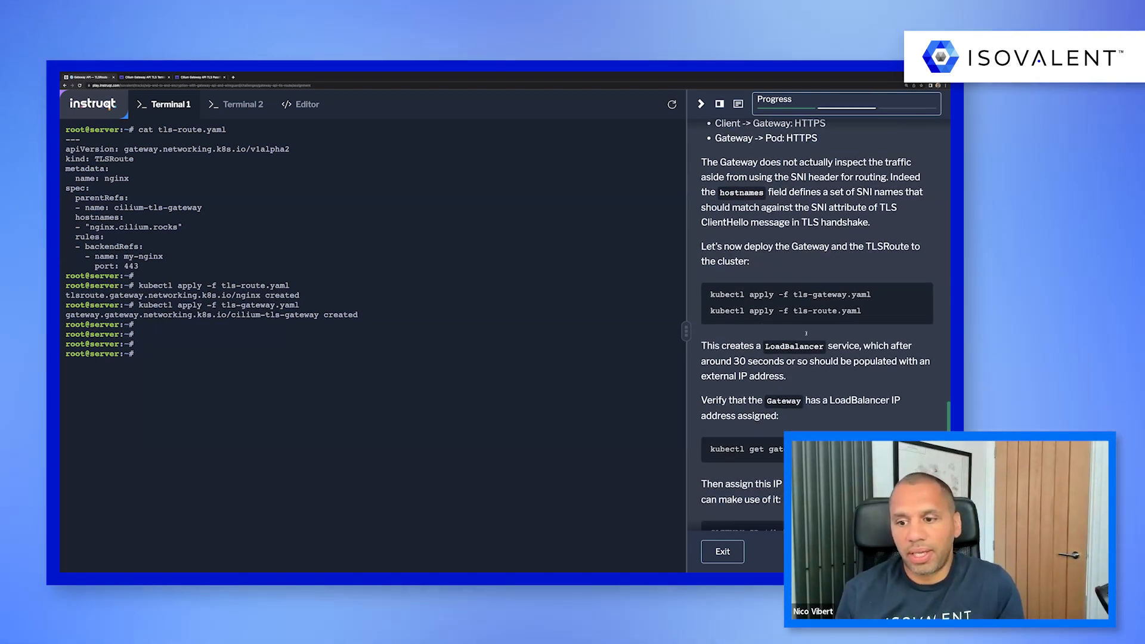
{"action": "scroll", "scroll_direction": "down", "scroll_amount": 3}
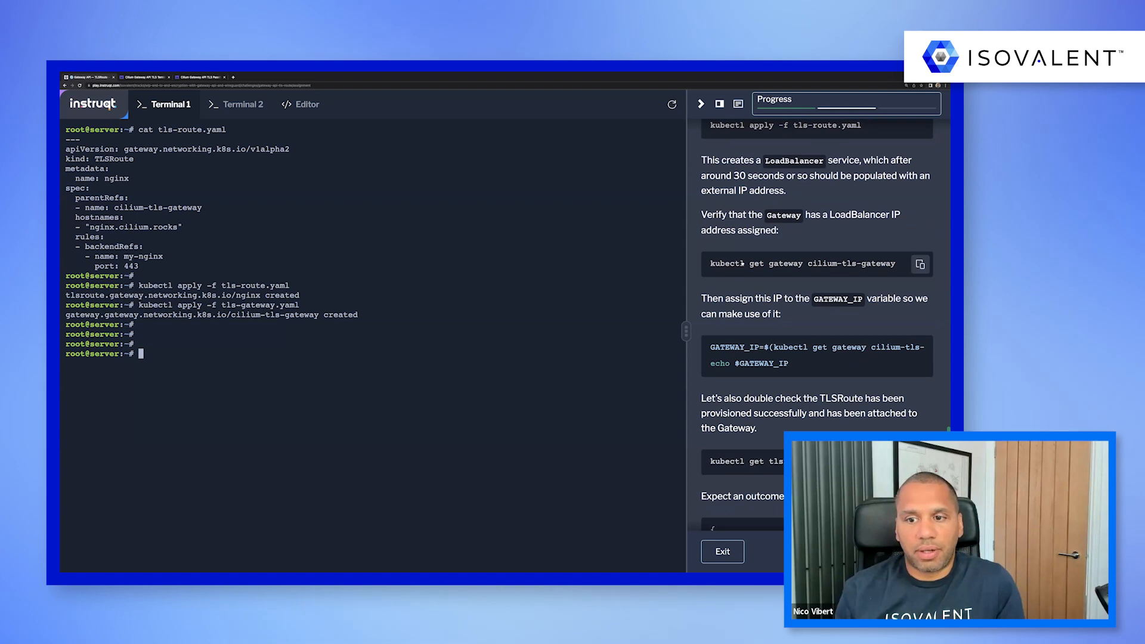
- Store the Gateway address 172.18.255.200 in GATEWAY_IP and enter the TLSRoute status query
{"action": "left_click", "coordinate": [919, 263]}
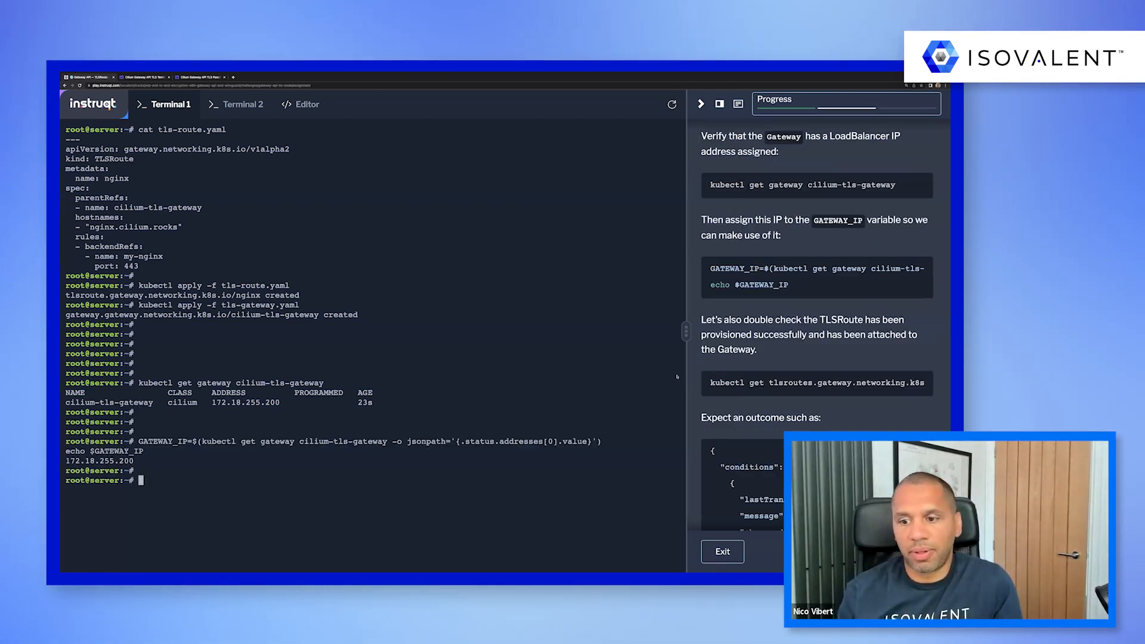
{"action": "scroll", "scroll_direction": "down", "scroll_amount": 3}
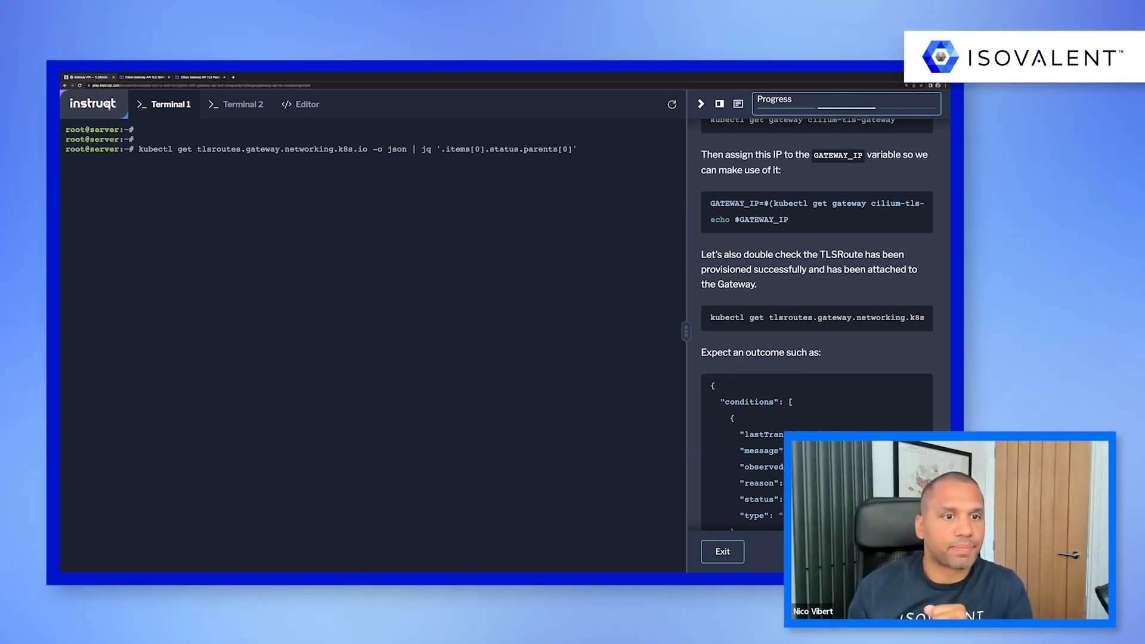
- Confirm the TLSRoute is Accepted with parent cilium-tls-gateway, then reach the Make TLS requests step
{"action": "key", "text": "Return"}
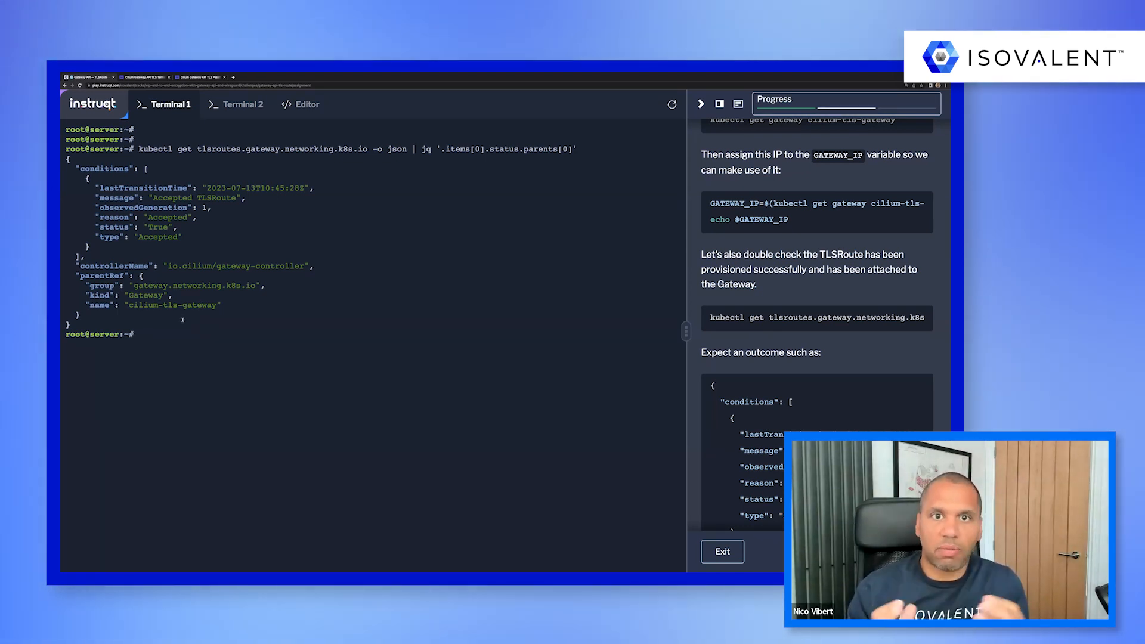
{"action": "scroll", "scroll_direction": "down", "scroll_amount": 3}
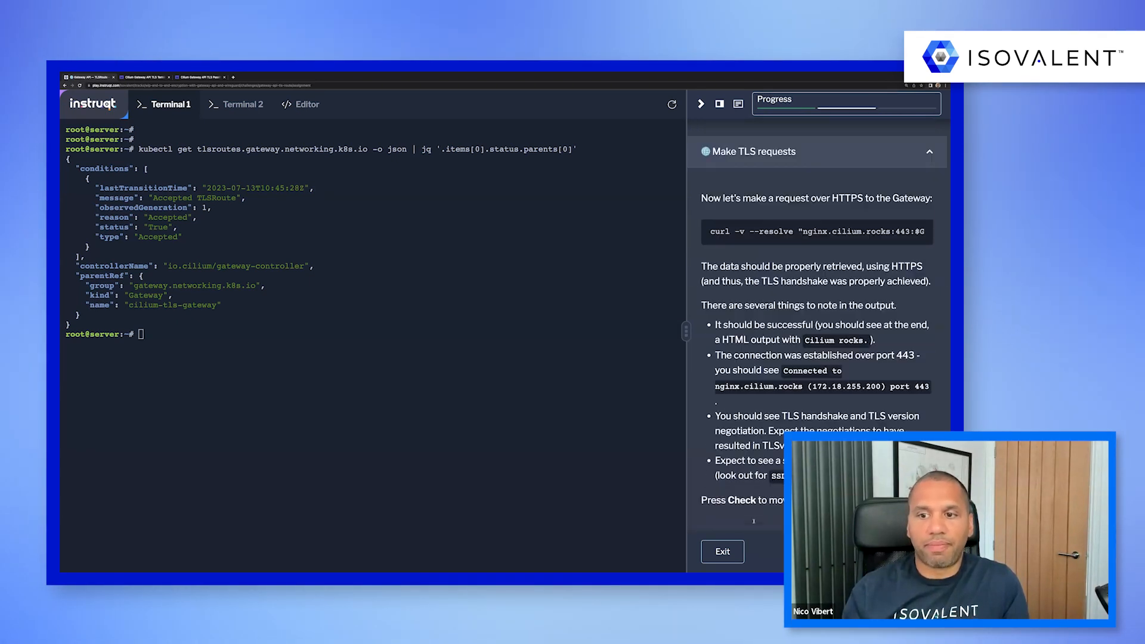
- Curl nginx.cilium.rocks via 172.18.255.200:443 and confirm the verified TLSv1.3 handshake
{"action": "left_click", "coordinate": [921, 232]}
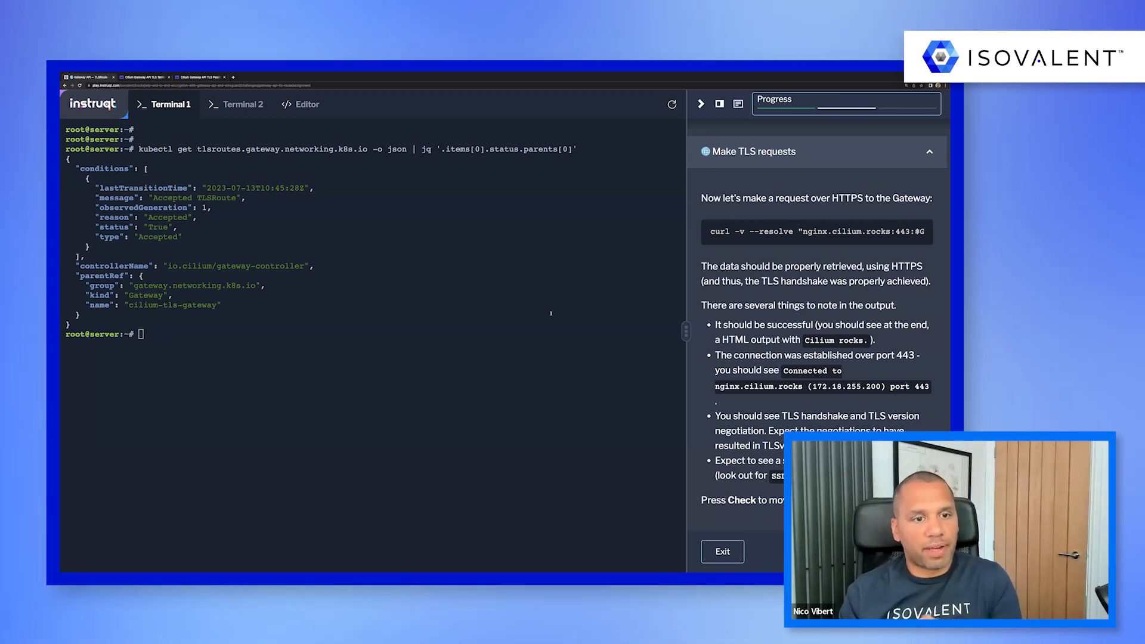
{"action": "key", "text": "Return"}
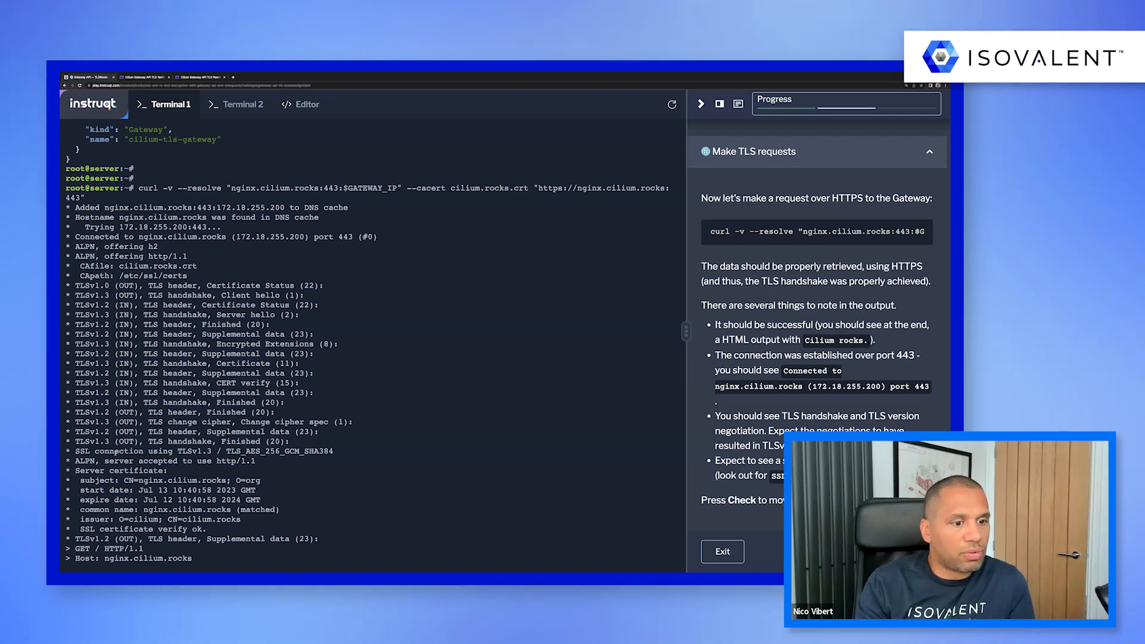
{"action": "scroll", "scroll_direction": "down", "scroll_amount": 3}
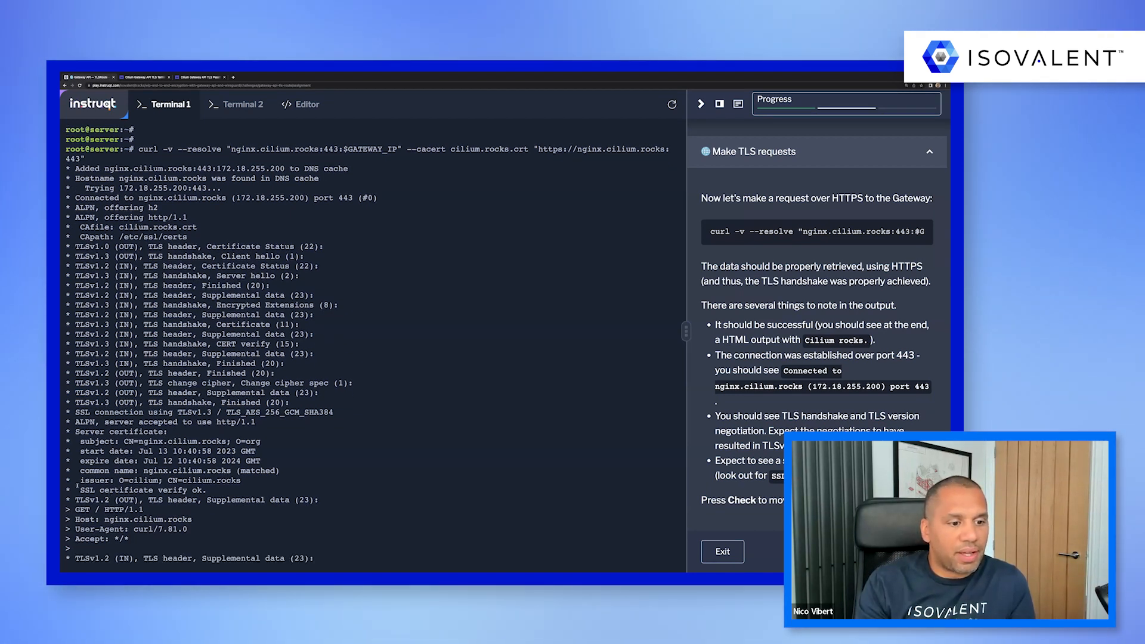